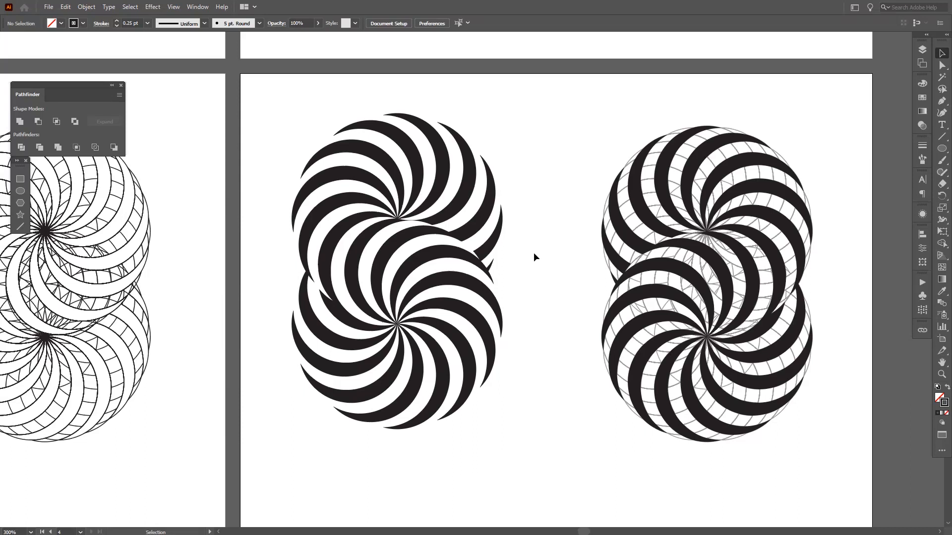
pyautogui.moveTo(858, 192)
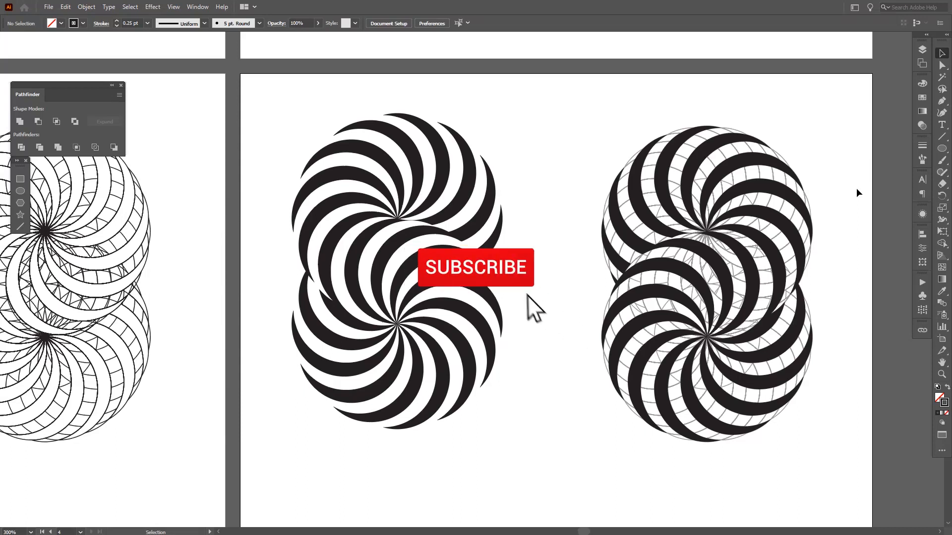
# Pan from the finished spiral artwork over to the empty new artboard
pyautogui.click(476, 267)
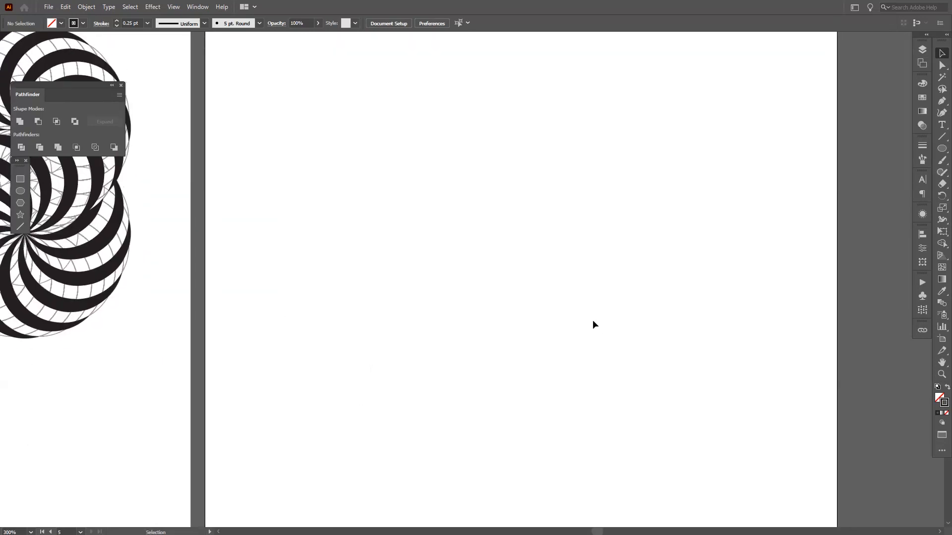
pyautogui.moveTo(943, 404)
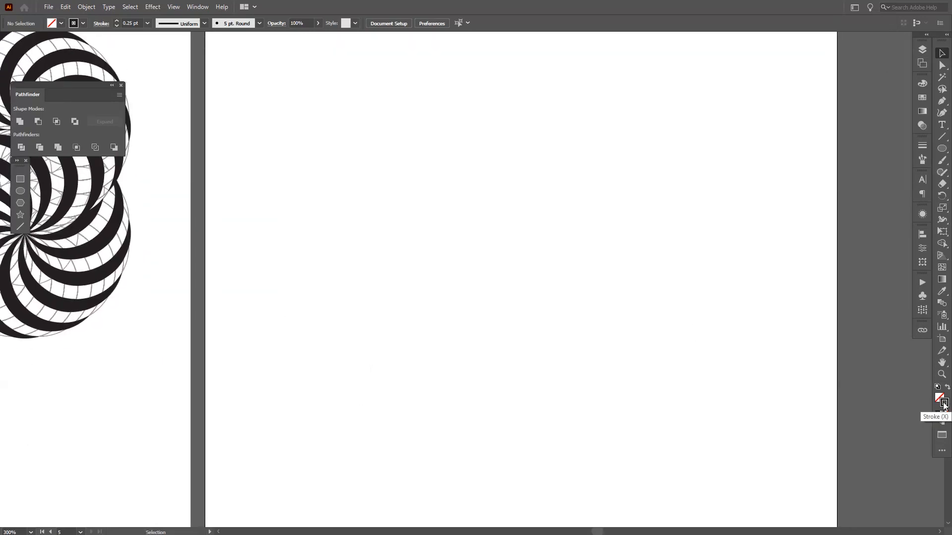
# Draw a 50 × 50 px circle with no fill and a dark outline
pyautogui.click(942, 415)
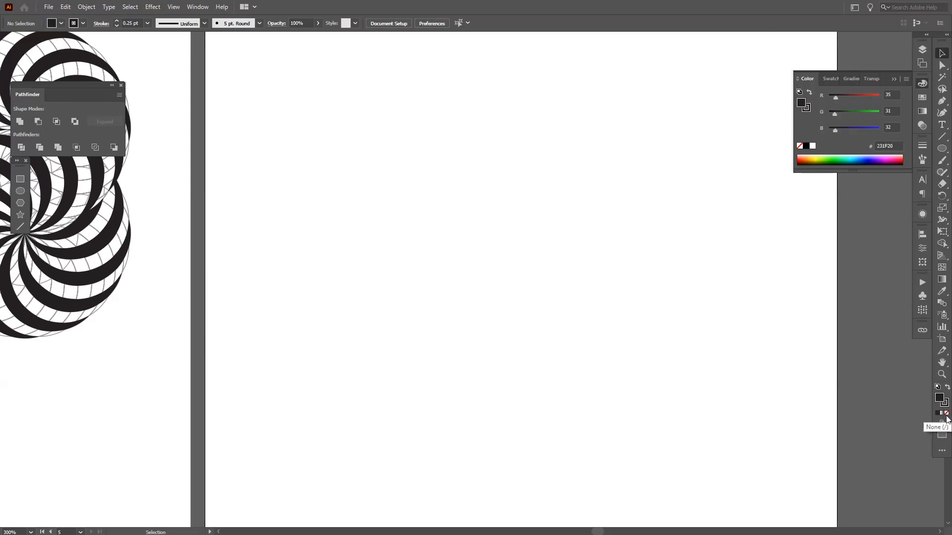
pyautogui.click(942, 414)
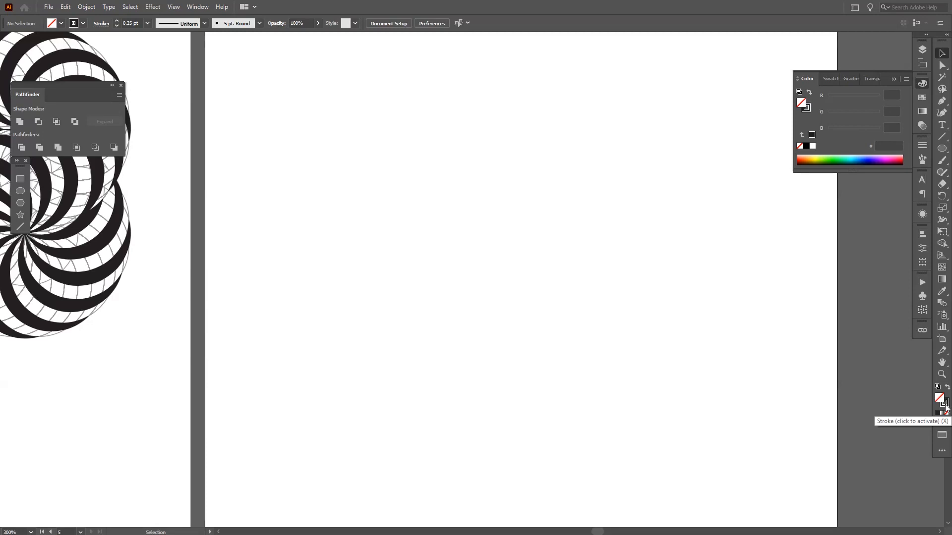
pyautogui.click(942, 148)
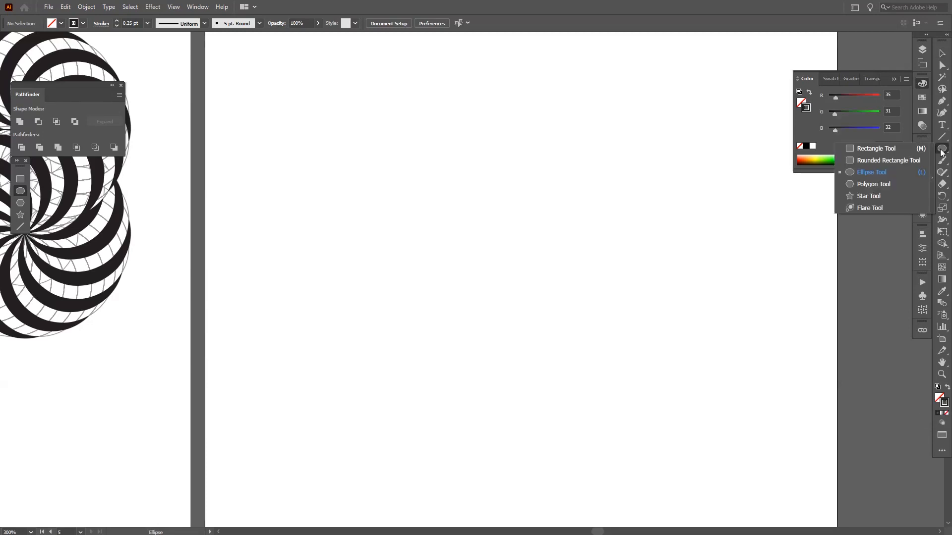
pyautogui.moveTo(903, 179)
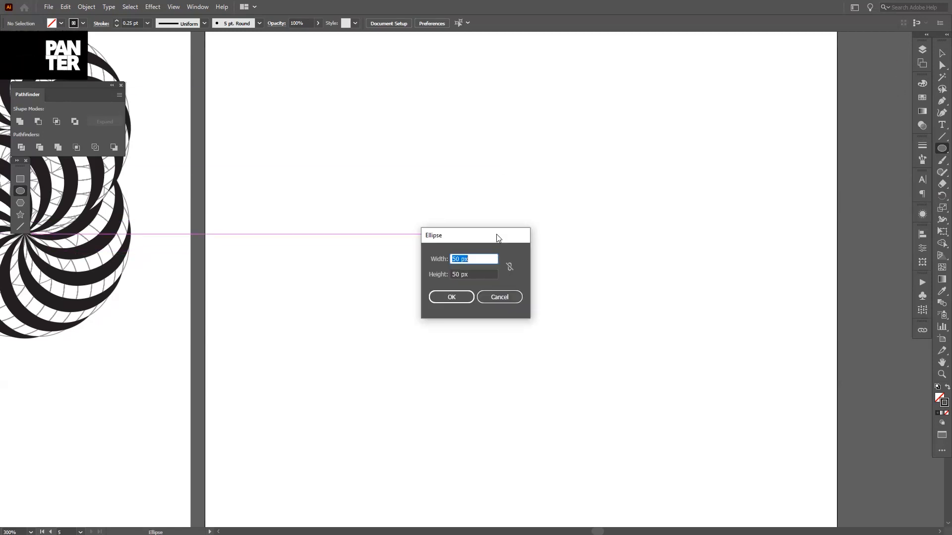
pyautogui.click(473, 274)
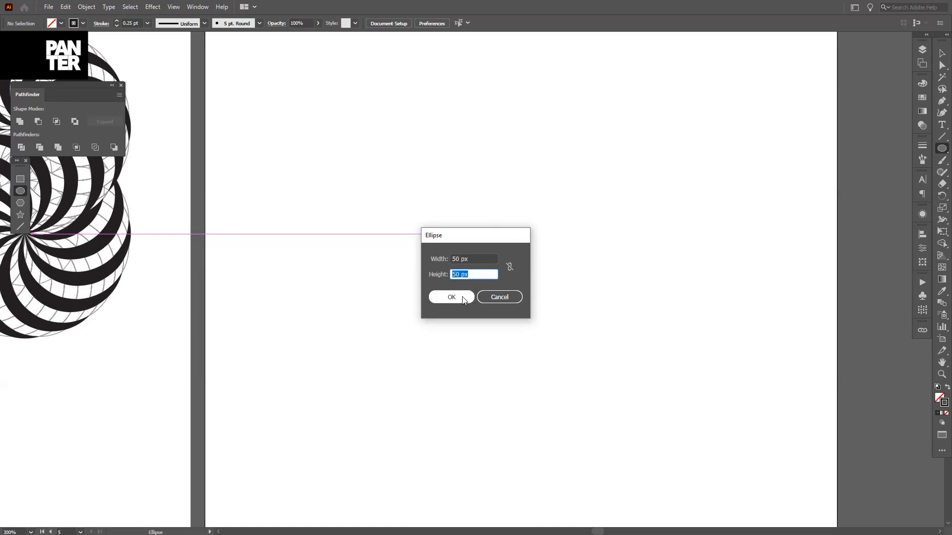
pyautogui.click(451, 297)
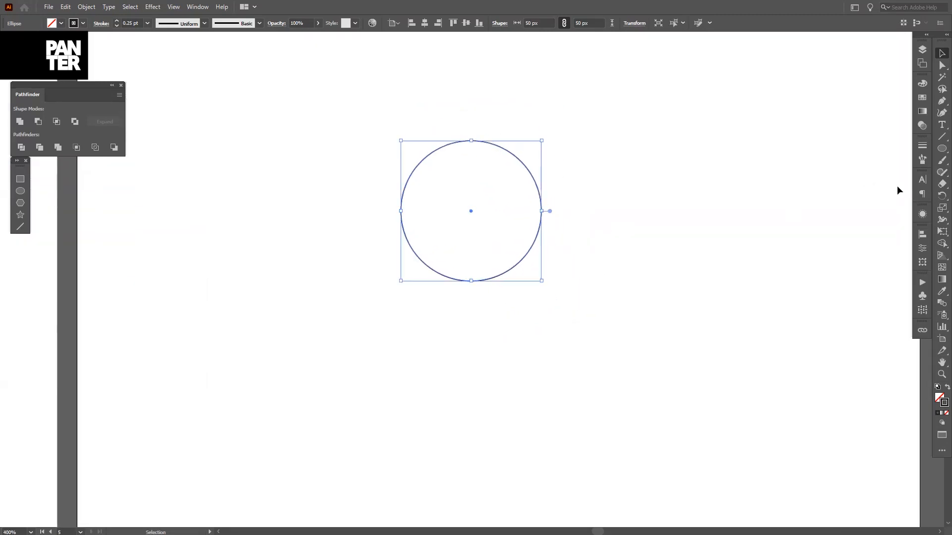
# Choose the Rotate Tool to start rotating copies of the 50 px circle
pyautogui.click(922, 208)
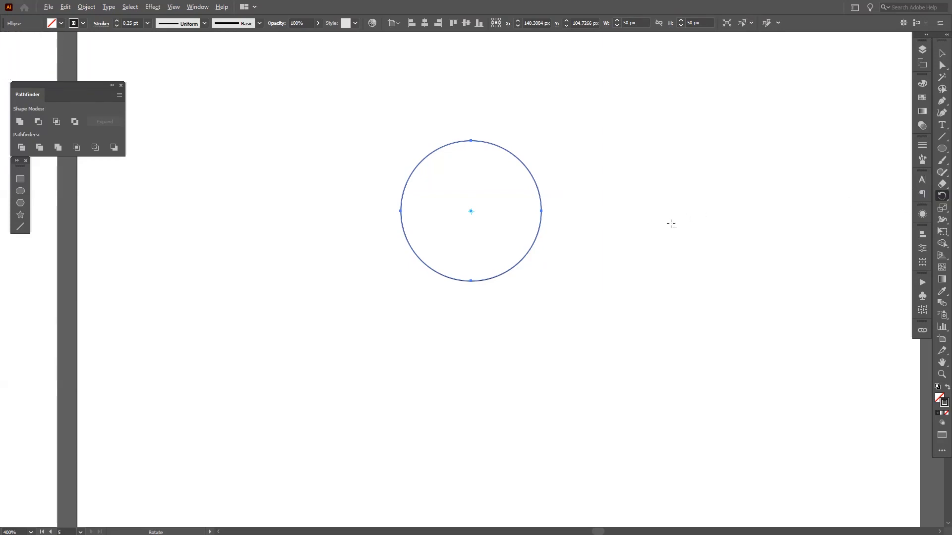
pyautogui.moveTo(473, 283)
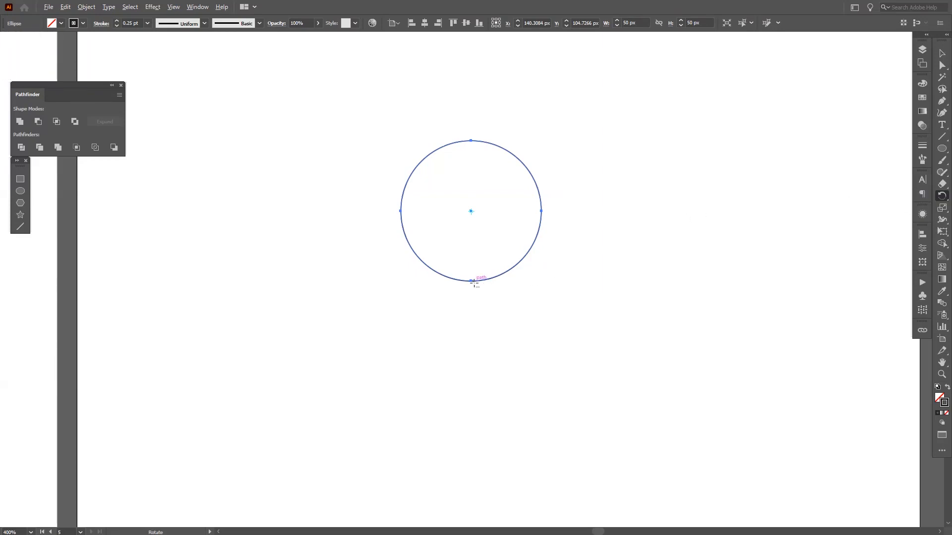
pyautogui.moveTo(472, 281)
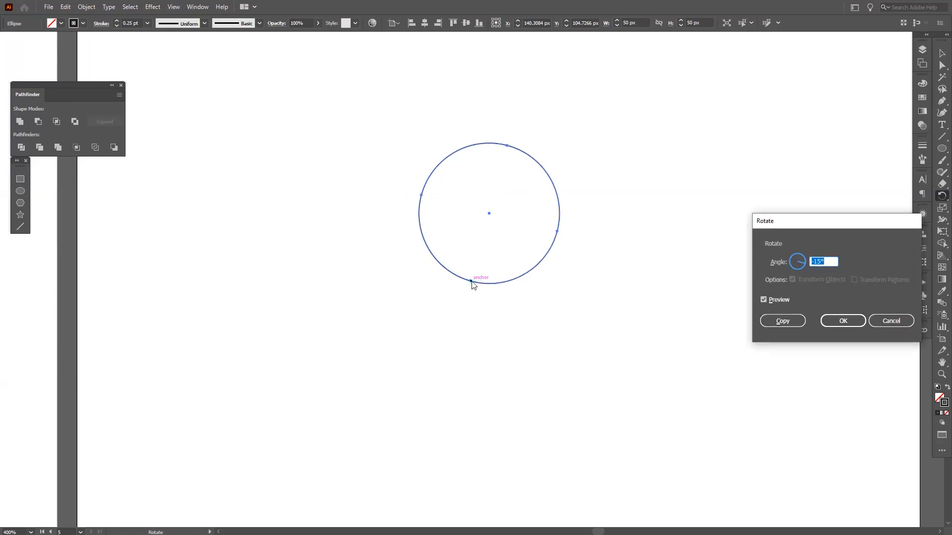
pyautogui.moveTo(793, 266)
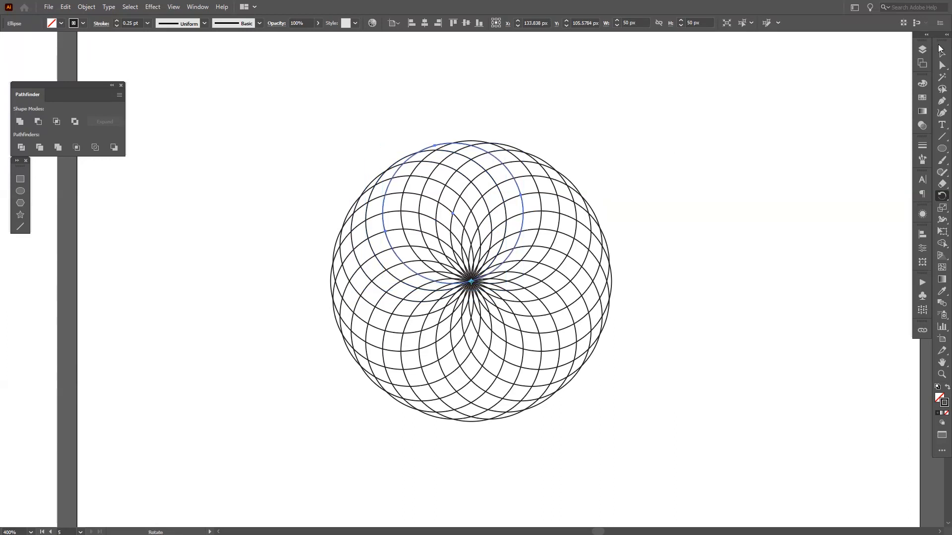
# Deselect the finished rosette, then select all of its circles
pyautogui.click(513, 192)
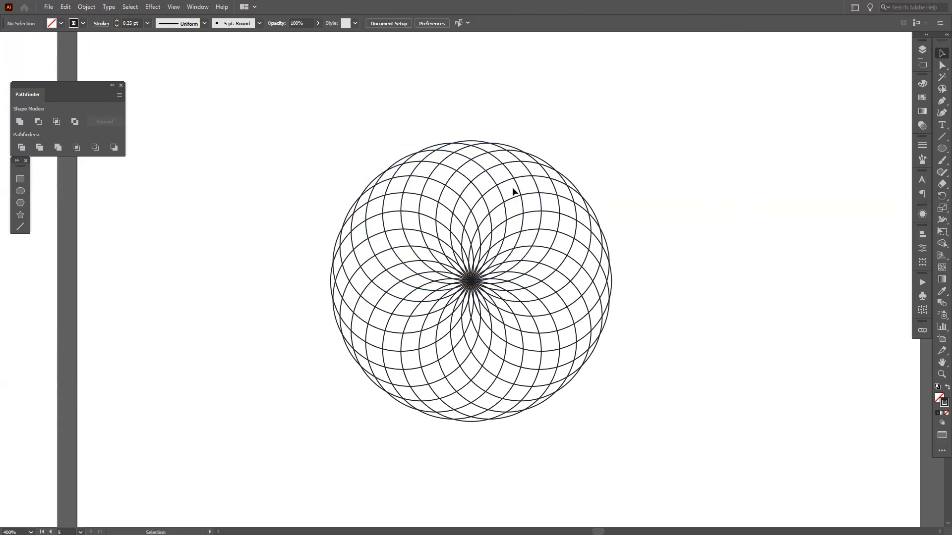
pyautogui.click(518, 191)
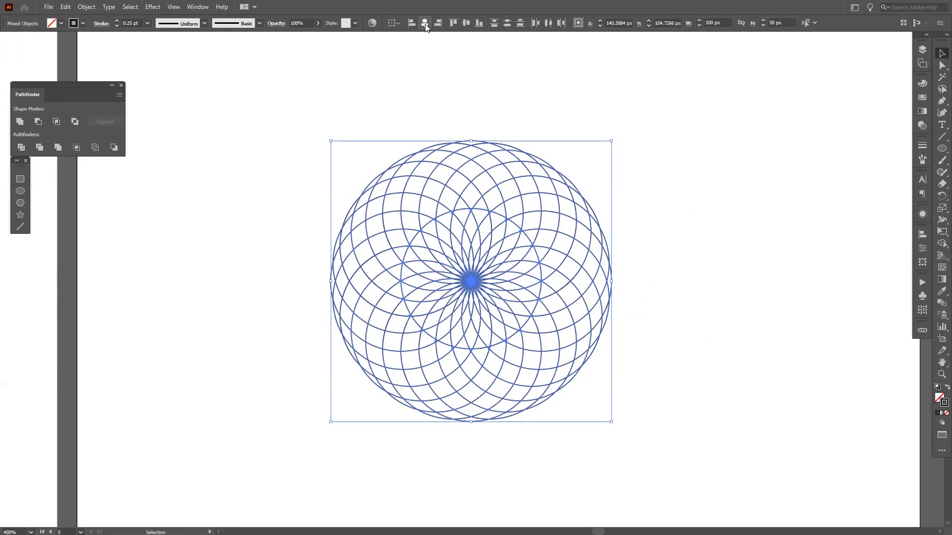
pyautogui.moveTo(425, 23)
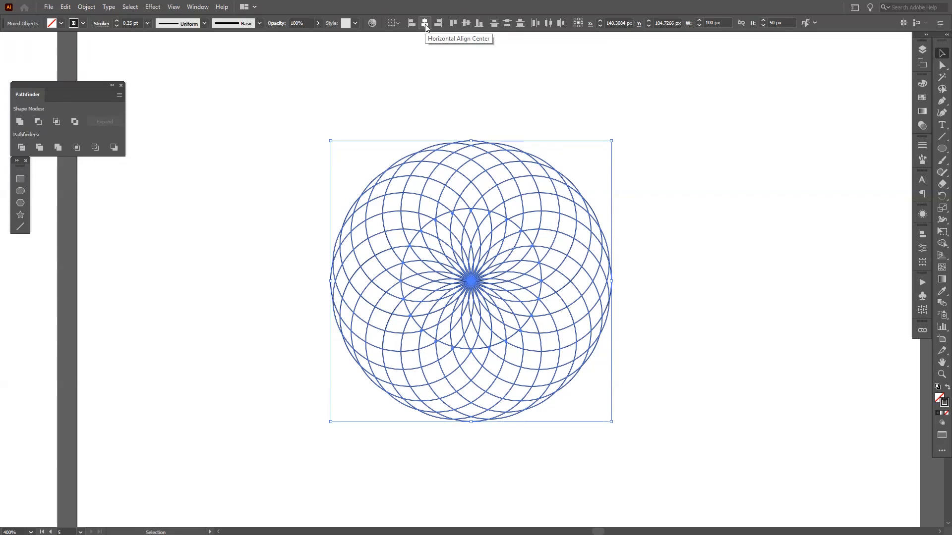
pyautogui.moveTo(465, 22)
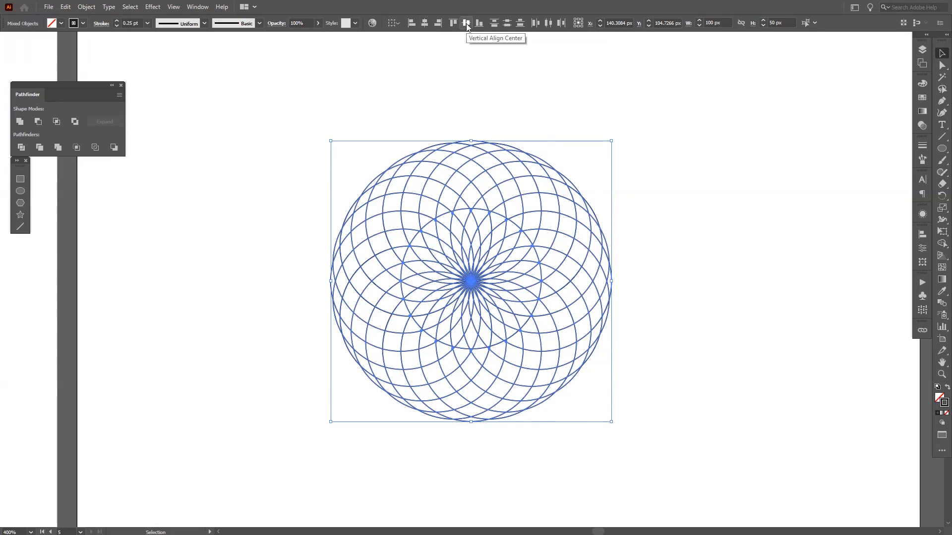
# Centre the circles vertically and outline a guide circle in pink
pyautogui.click(466, 22)
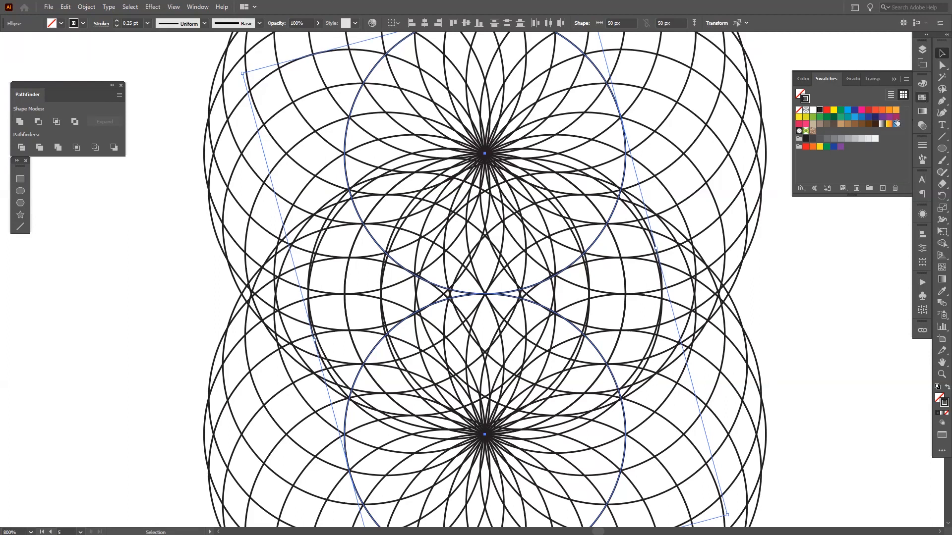
pyautogui.click(889, 123)
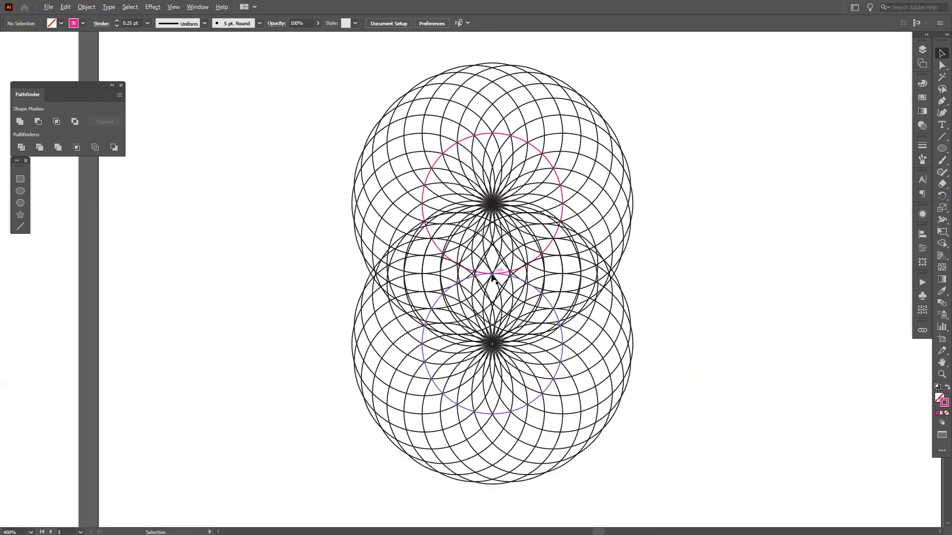
pyautogui.moveTo(516, 283)
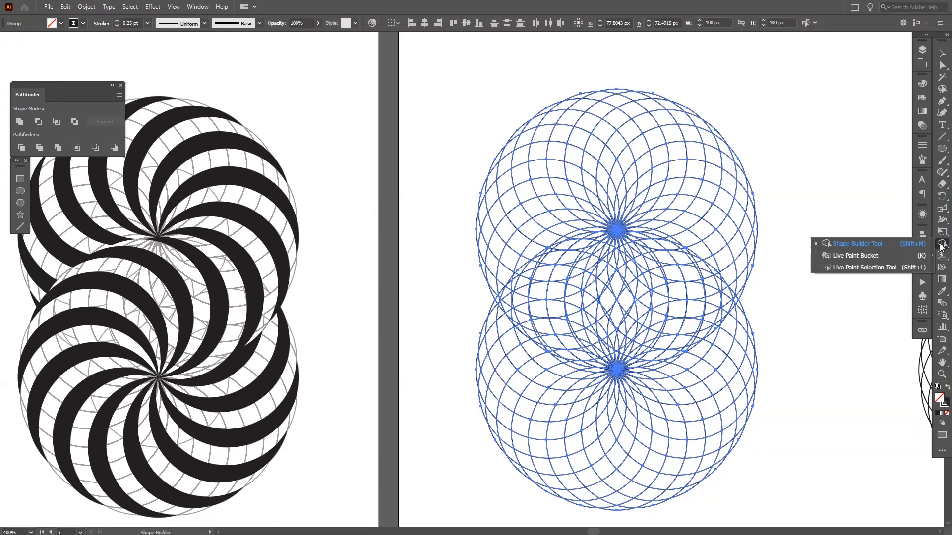
pyautogui.moveTo(859, 251)
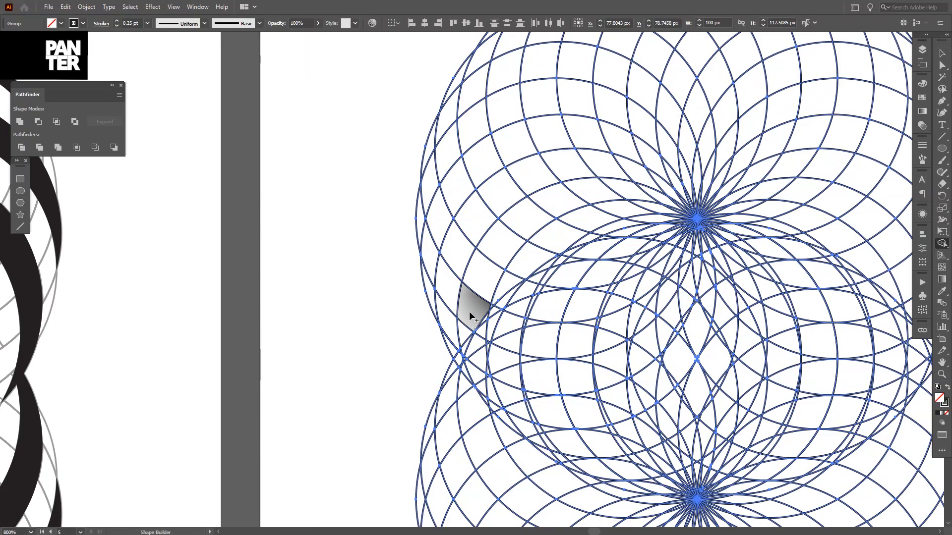
pyautogui.moveTo(536, 174)
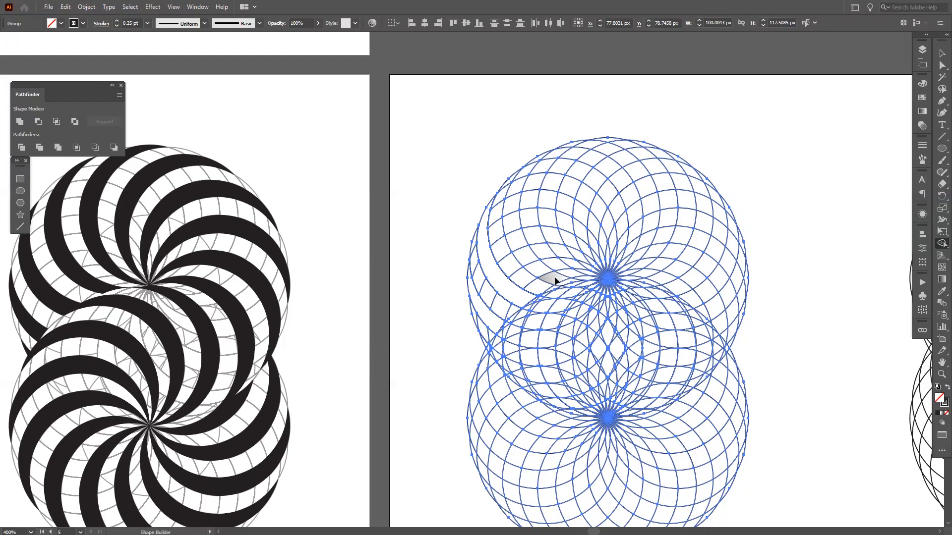
pyautogui.moveTo(562, 265)
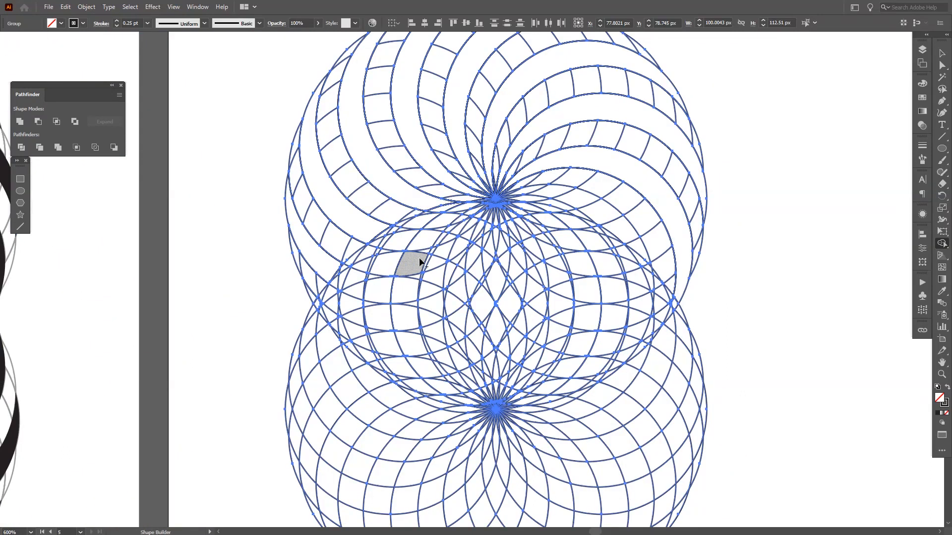
pyautogui.moveTo(640, 285)
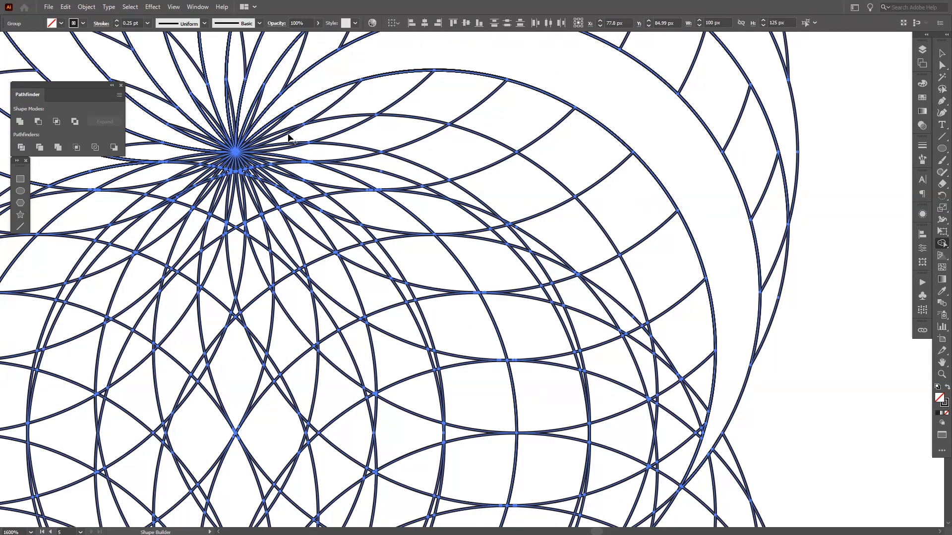
pyautogui.moveTo(321, 140)
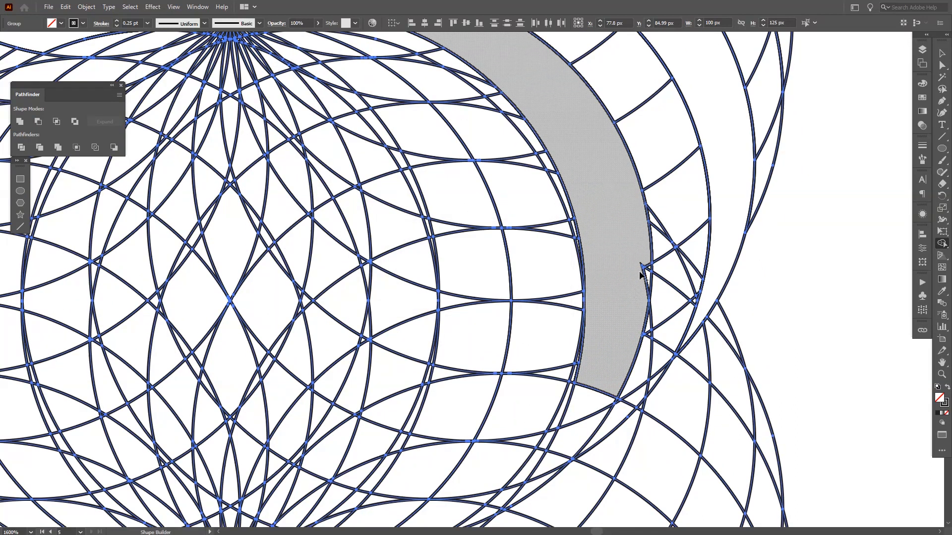
# Merge more cells into swirling strips with the Shape Builder, then zoom out
pyautogui.click(641, 273)
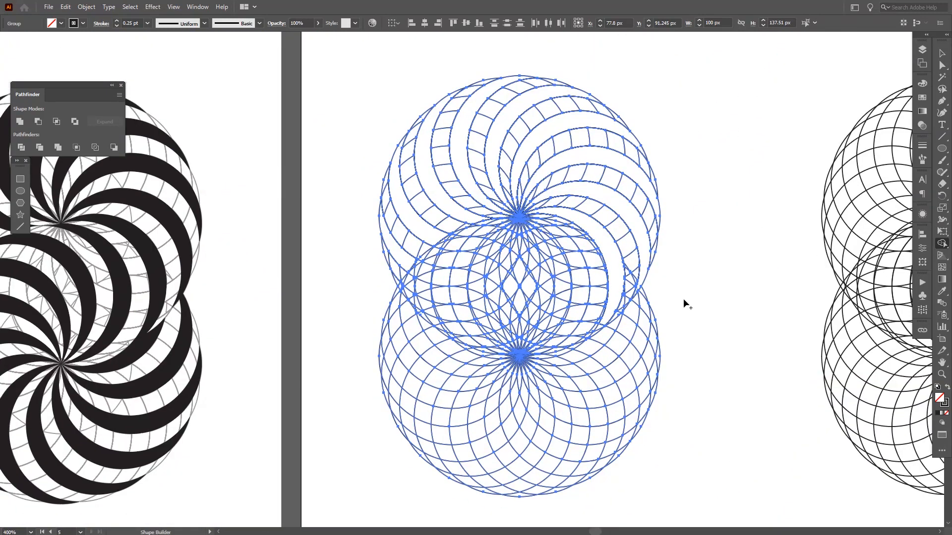
pyautogui.moveTo(104, 321)
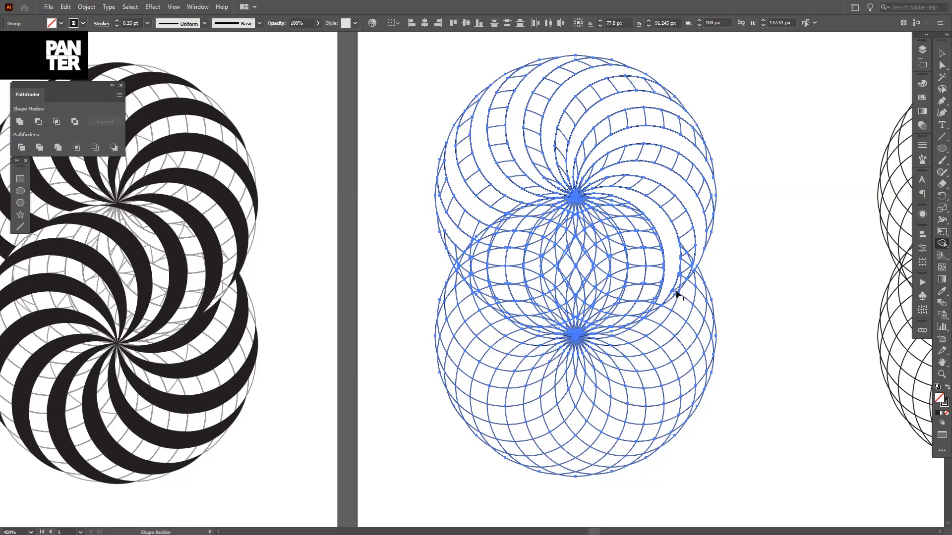
pyautogui.moveTo(662, 312)
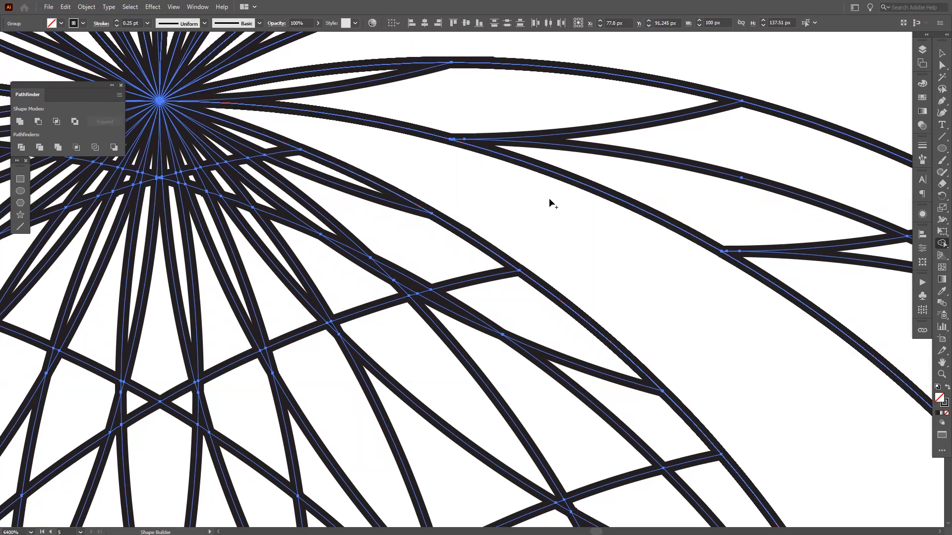
pyautogui.press('ctrl+-')
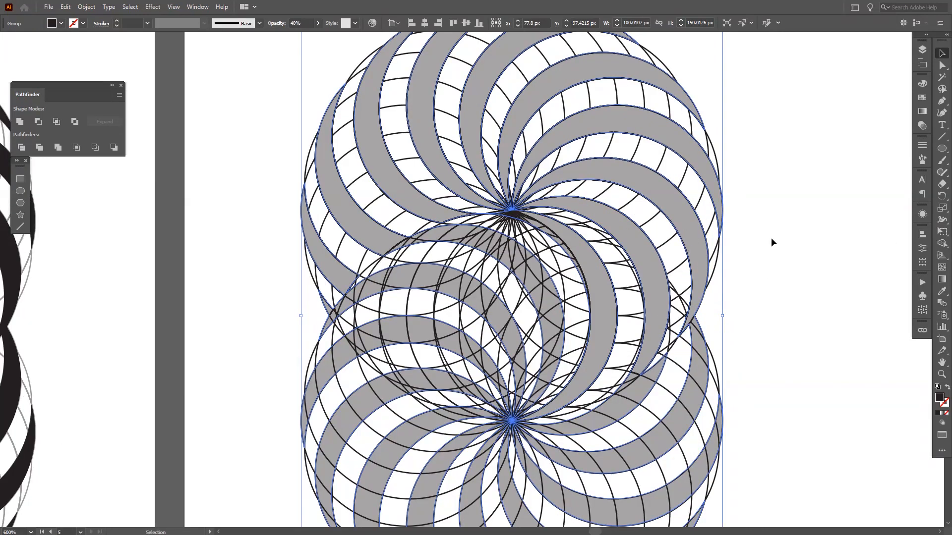
# Lower the two-rosette group's opacity to 10% and bring up the Layers panel
pyautogui.click(319, 23)
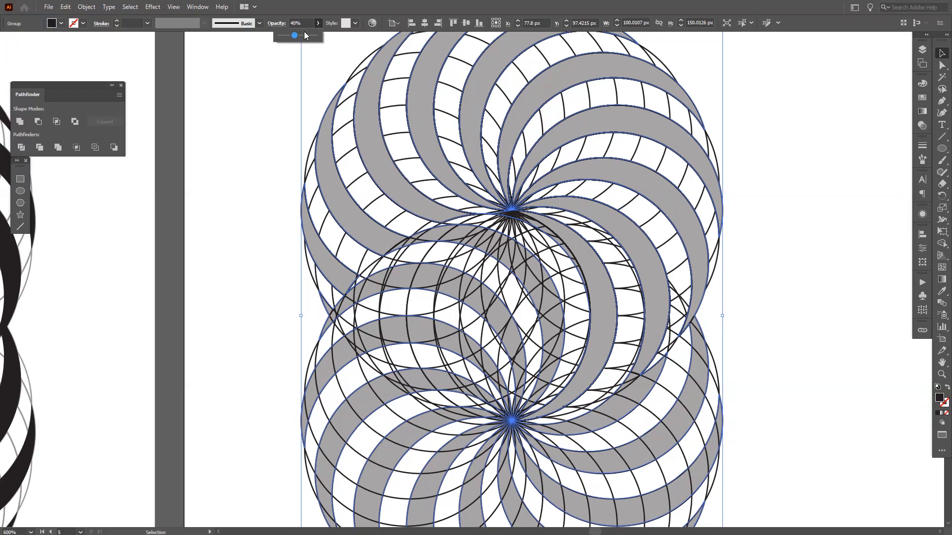
pyautogui.moveTo(294, 34); pyautogui.dragTo(285, 35)
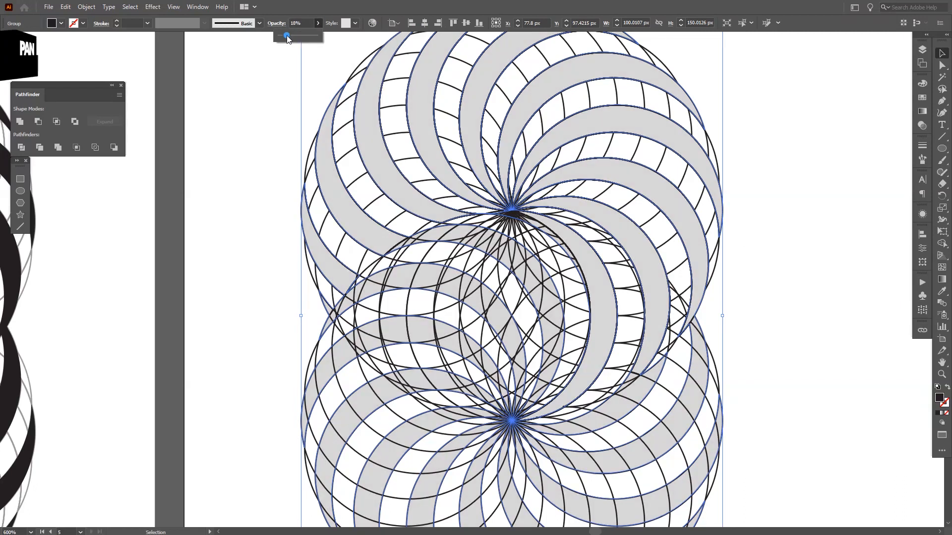
pyautogui.click(922, 49)
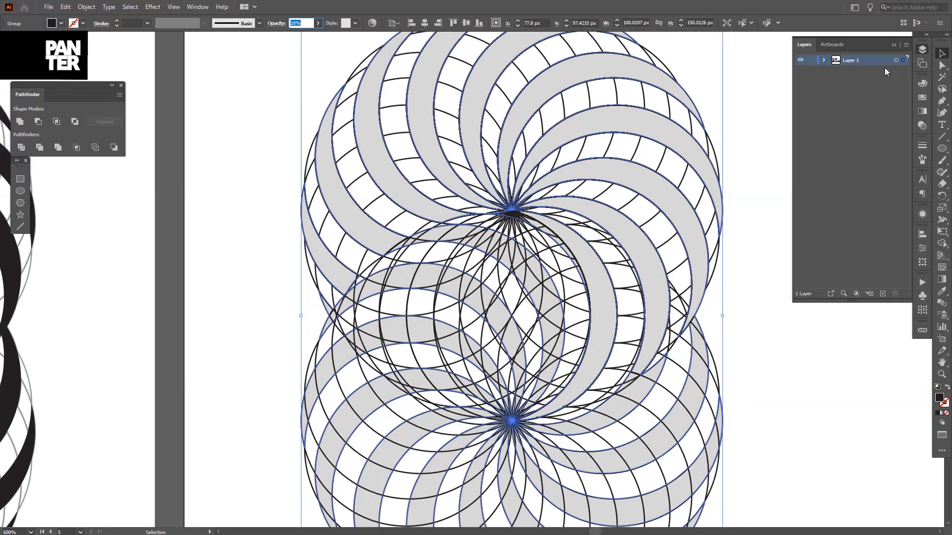
pyautogui.click(824, 60)
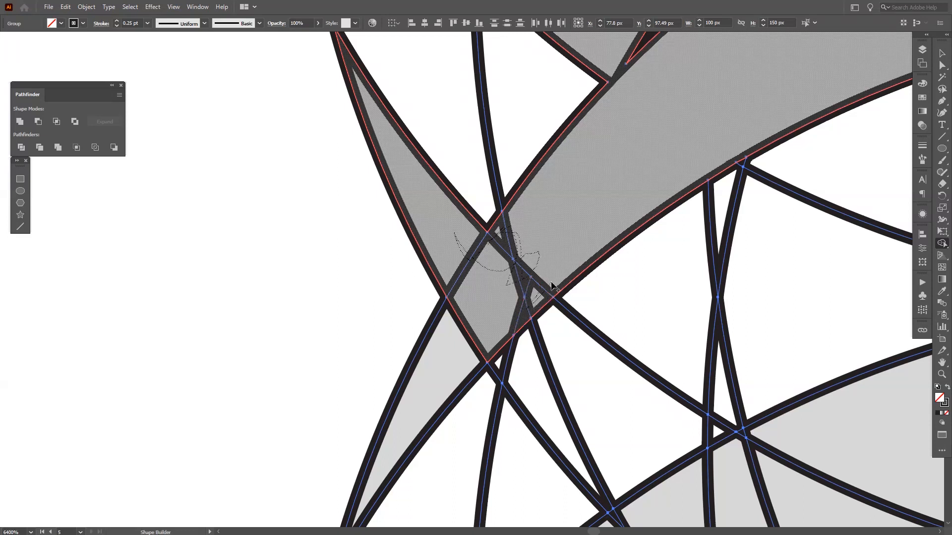
# Merge a strip fragment into a continuous swirl shape with the Shape Builder
pyautogui.click(516, 274)
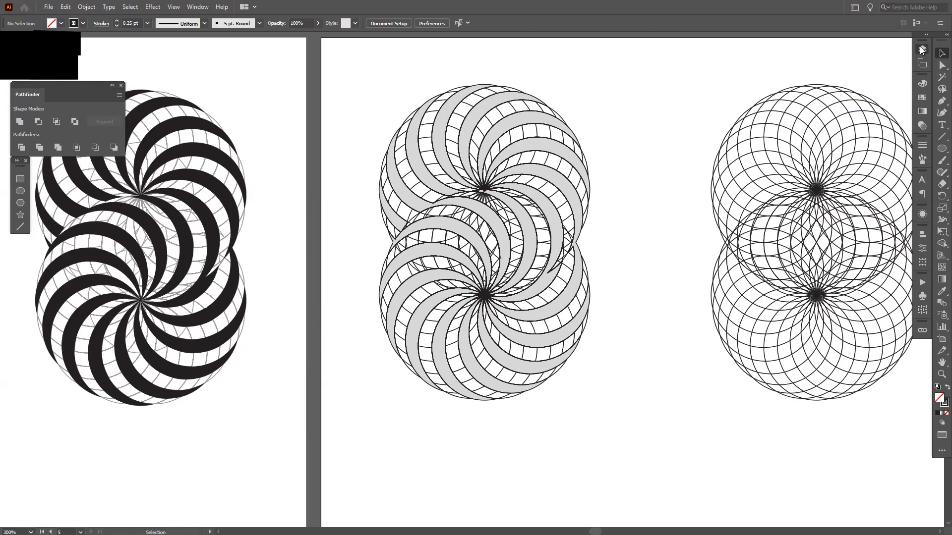
# Select both rosette designs and Alt-drag a copy lower on the artboard
pyautogui.click(922, 50)
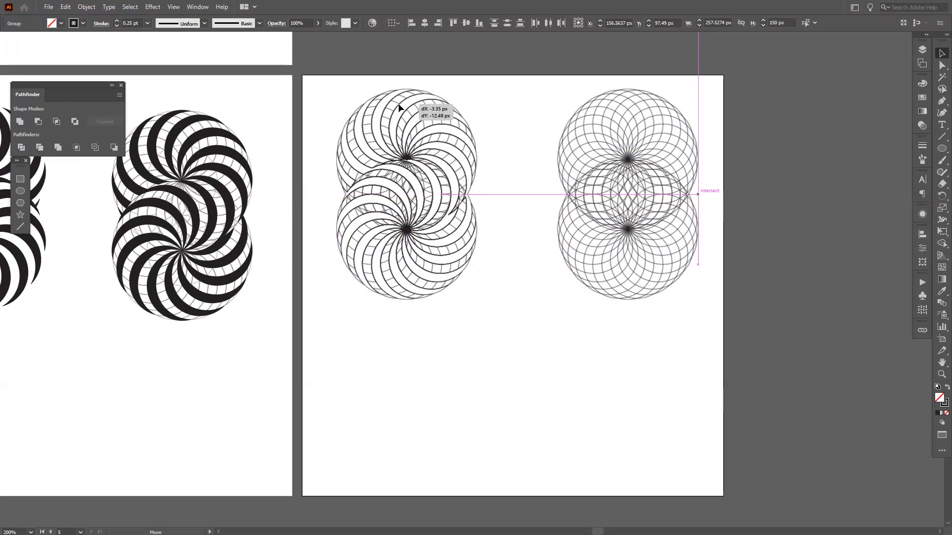
pyautogui.click(472, 324)
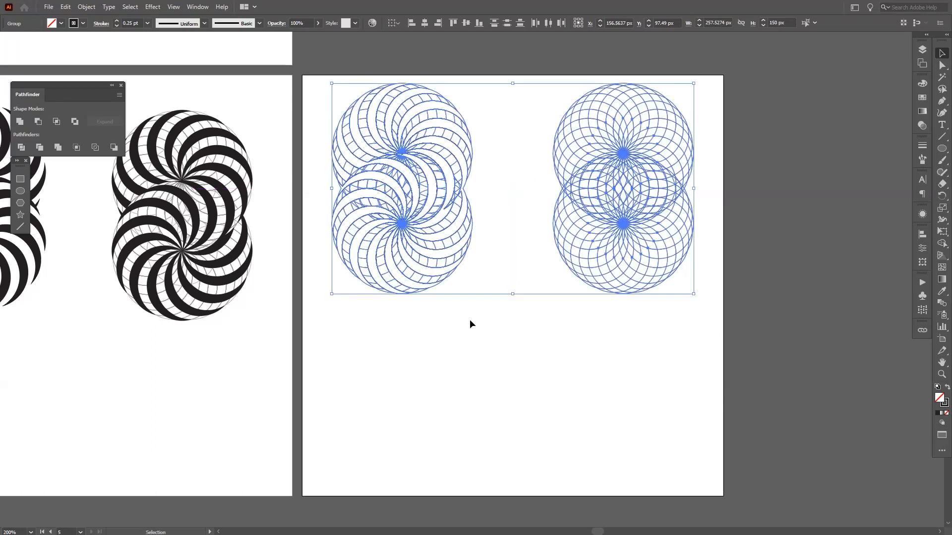
pyautogui.moveTo(401, 188); pyautogui.dragTo(401, 234)
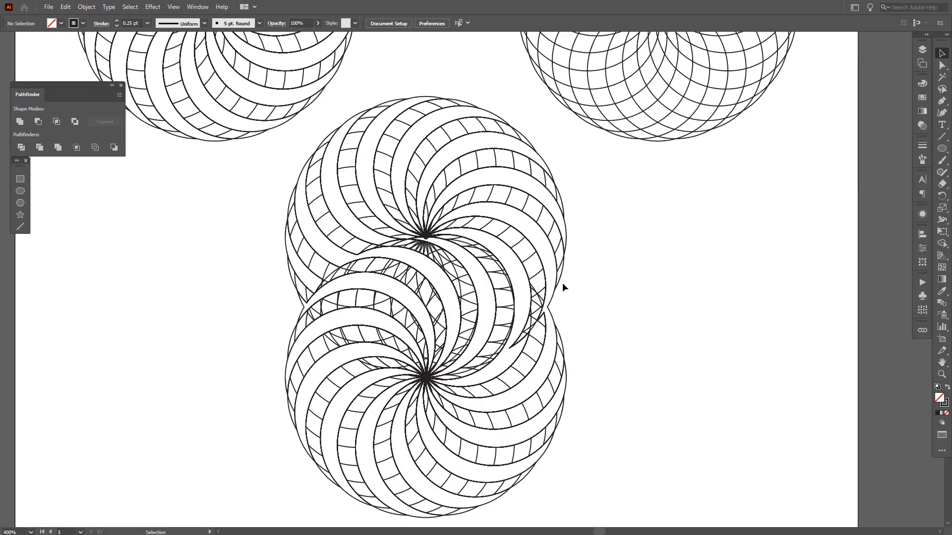
# Select the copied rosette pair and ungroup it from the context menu
pyautogui.click(425, 243)
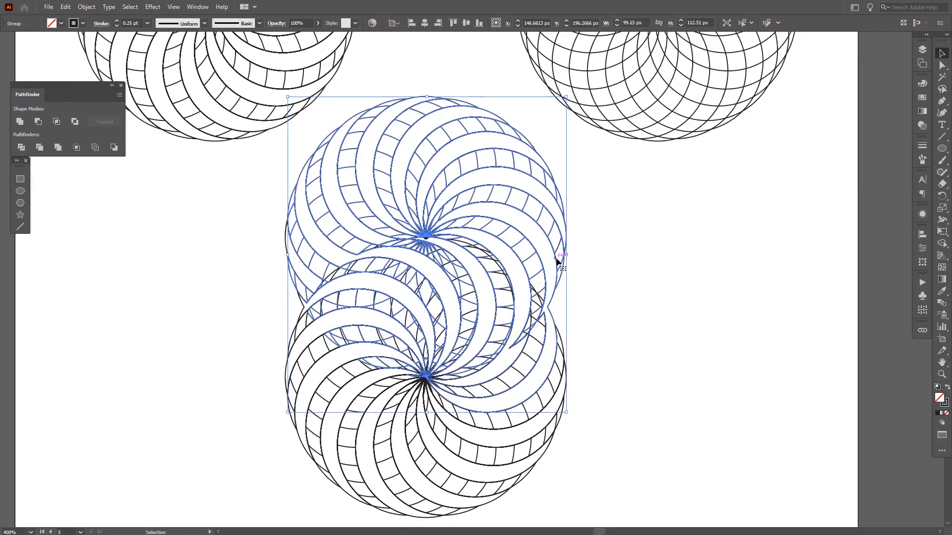
pyautogui.rightClick(560, 255)
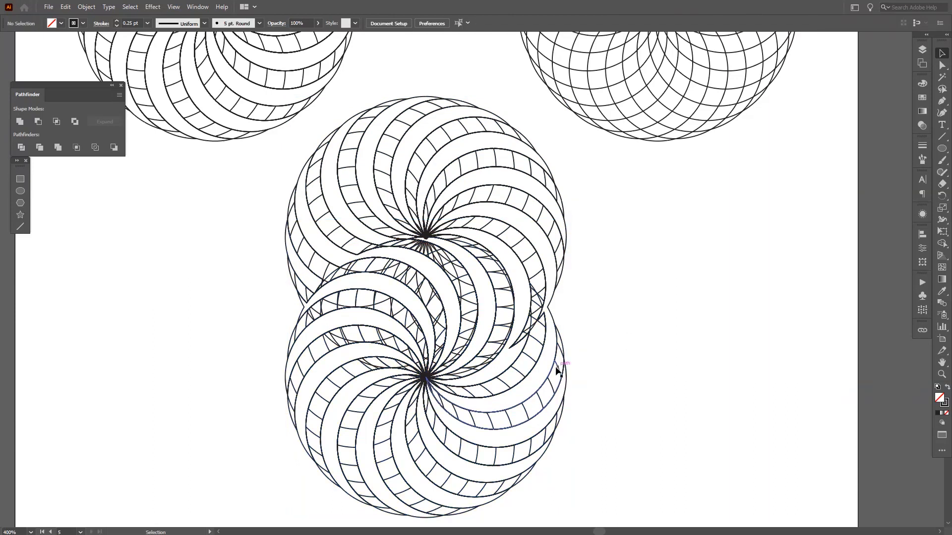
pyautogui.click(555, 371)
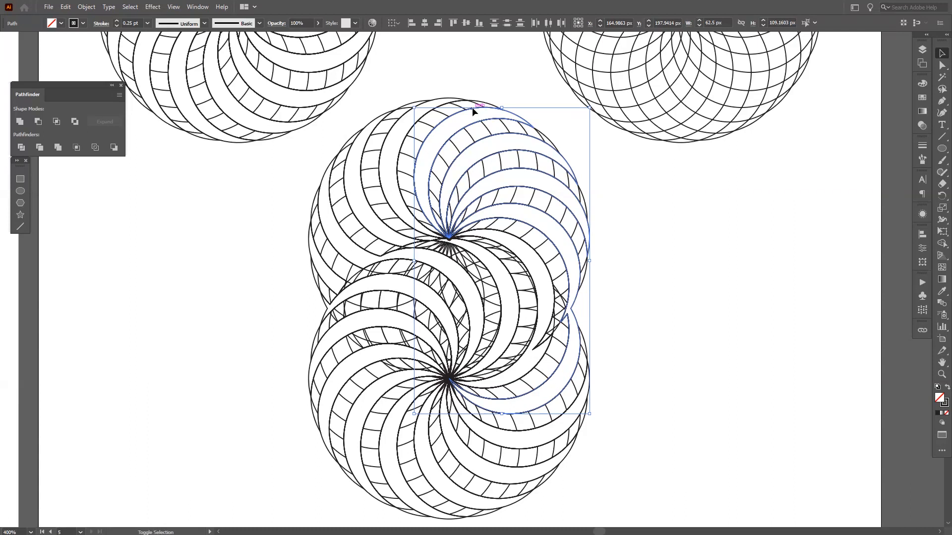
# Fill the right-side swirl strips black, then select the left-side strips
pyautogui.click(52, 22)
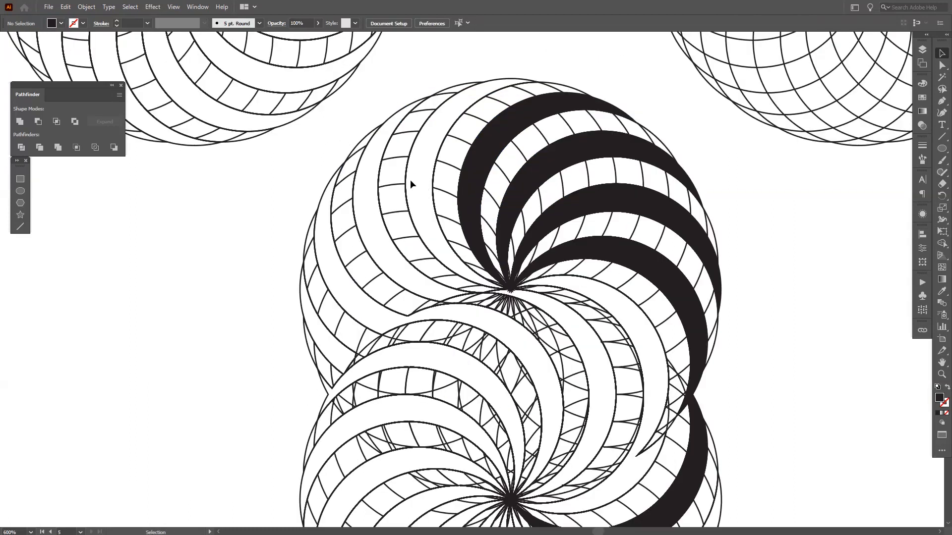
pyautogui.click(432, 176)
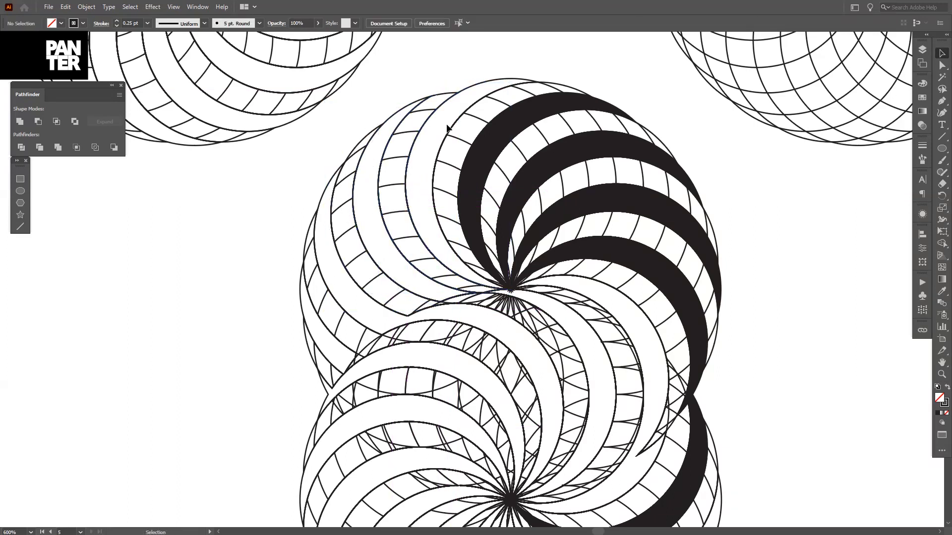
pyautogui.click(446, 127)
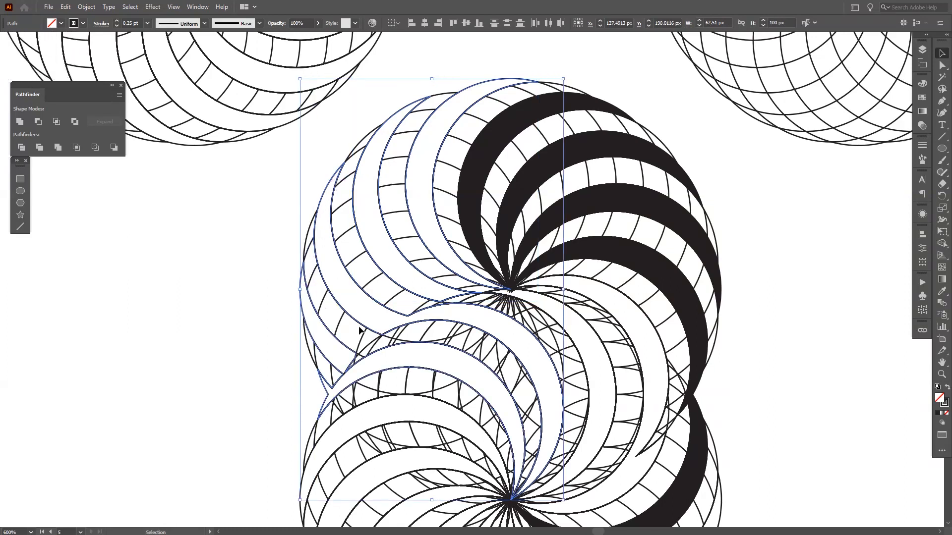
pyautogui.scroll(-3)
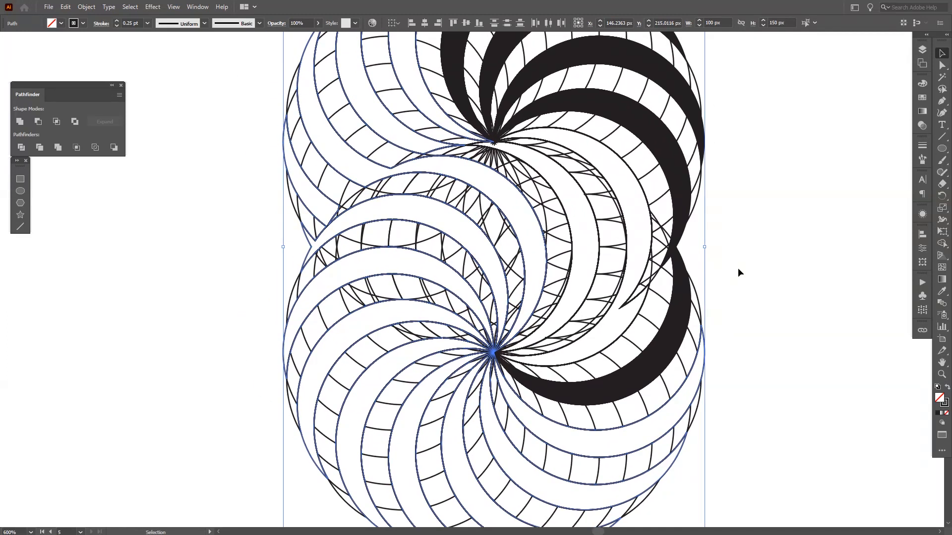
pyautogui.moveTo(644, 351)
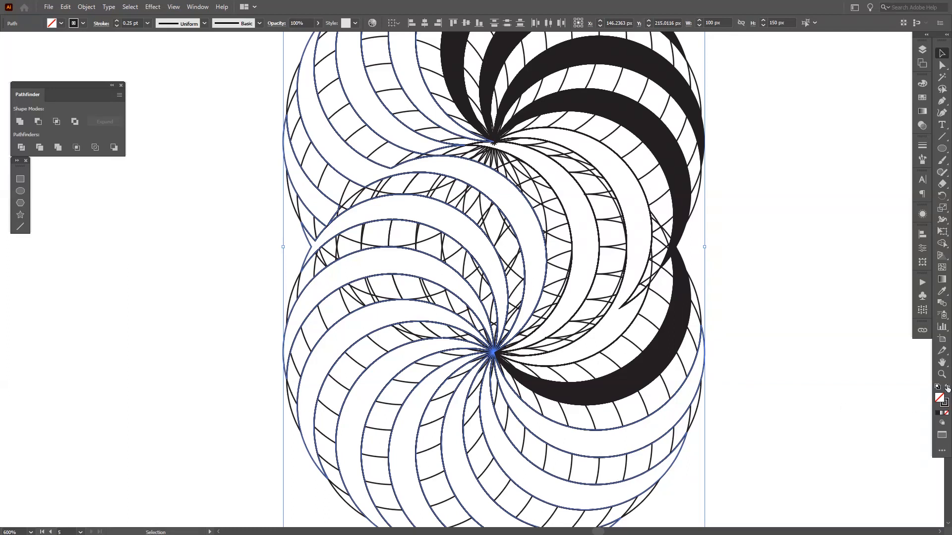
pyautogui.moveTo(944, 392)
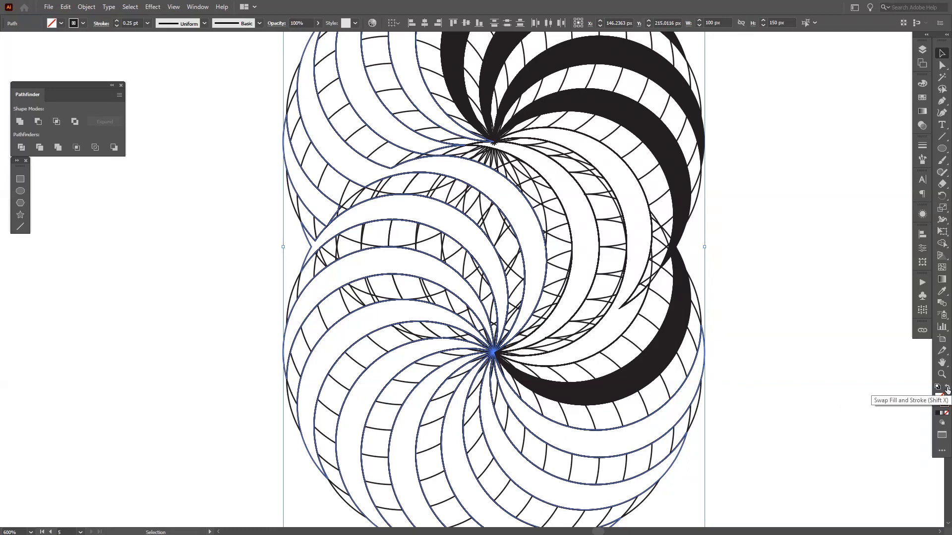
# Fill the selected swirl strips black and fix the leftover crescent pieces between the rosettes
pyautogui.click(940, 398)
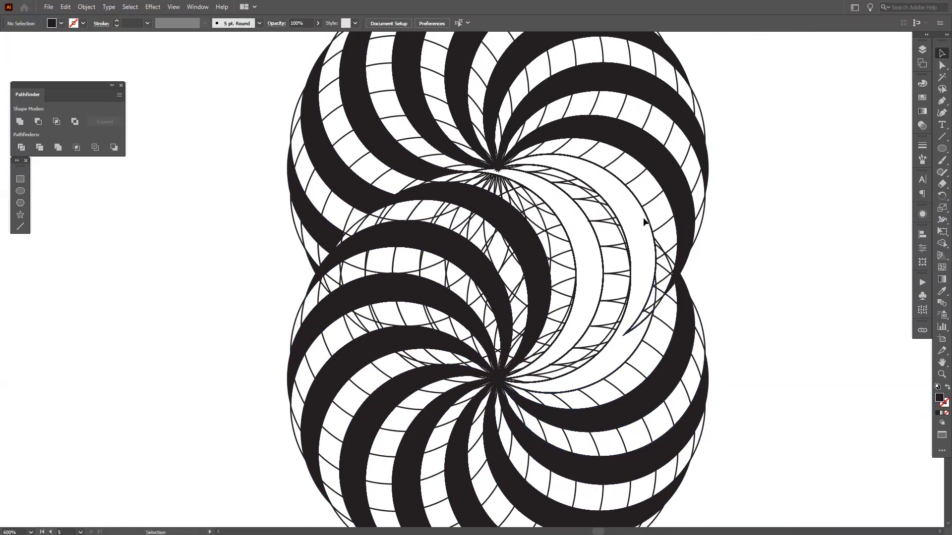
pyautogui.click(603, 235)
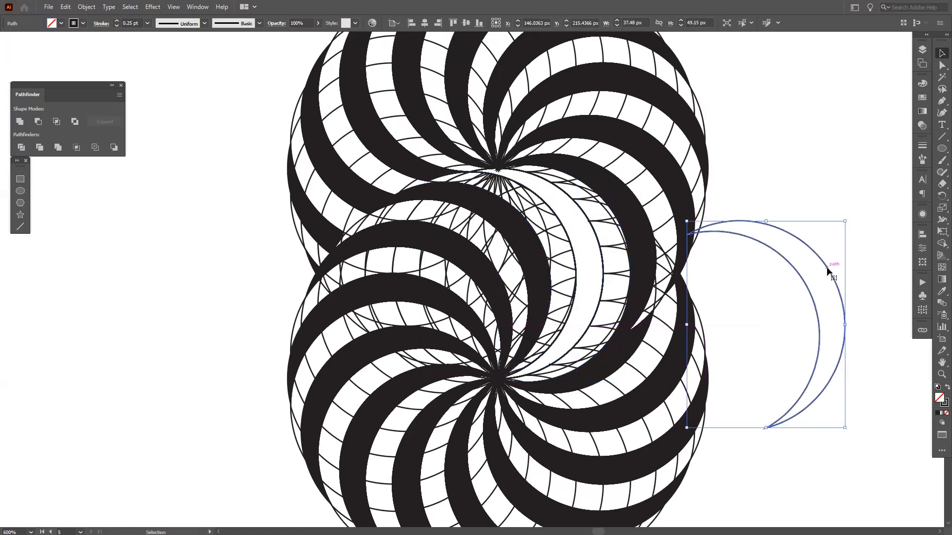
pyautogui.click(583, 257)
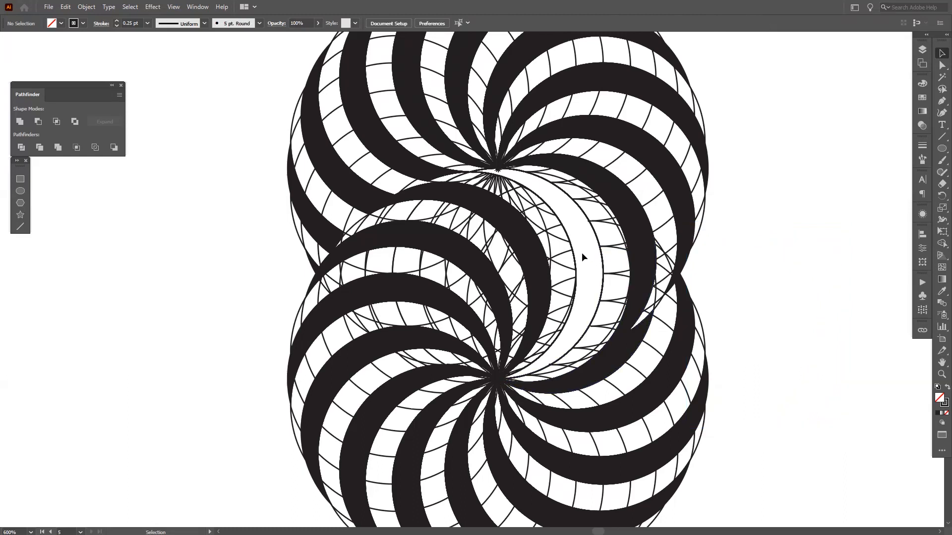
pyautogui.click(555, 242)
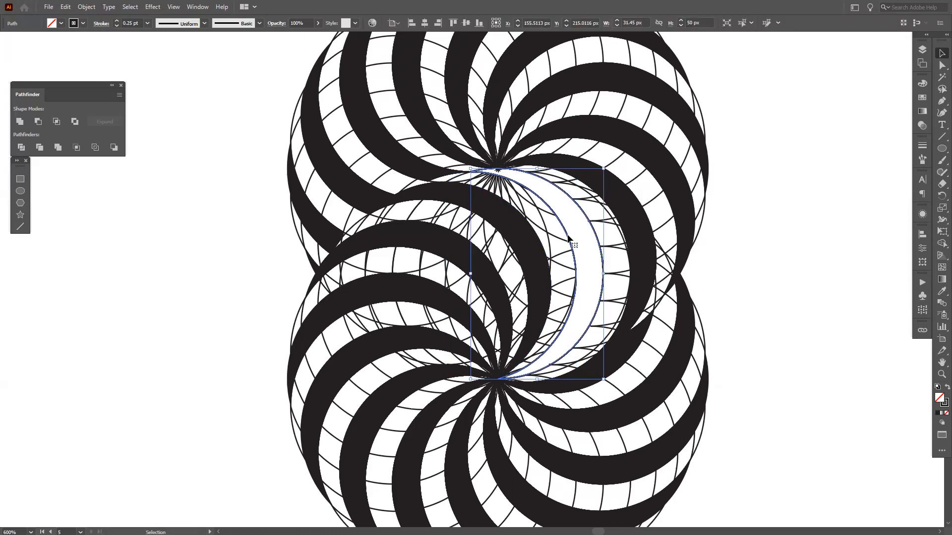
pyautogui.click(52, 22)
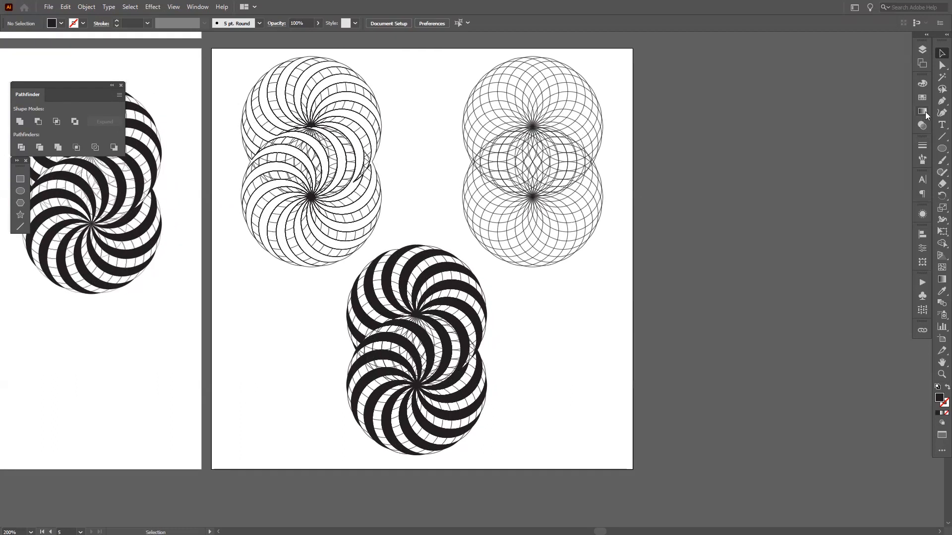
# Add Artboard 7, paste the black-and-white spiral onto it, and select the whole copy
pyautogui.click(923, 112)
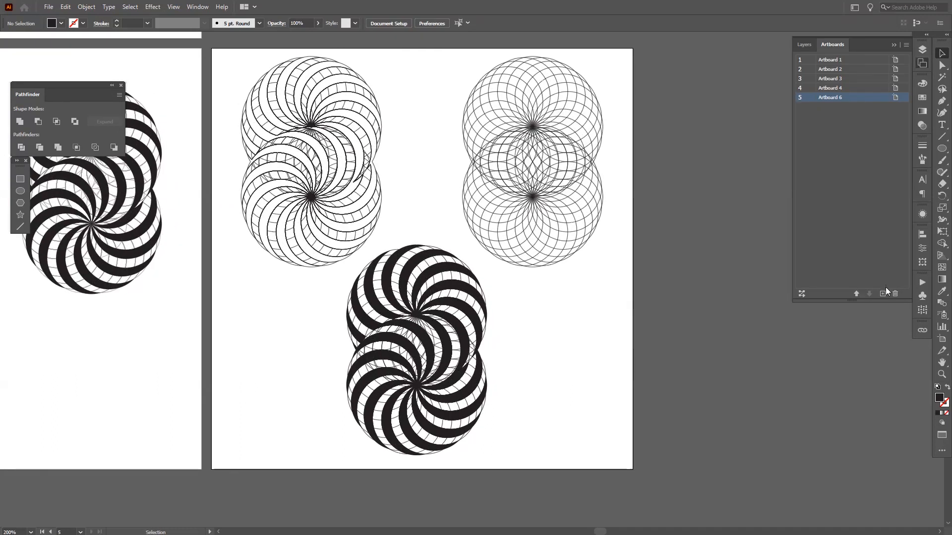
pyautogui.click(884, 294)
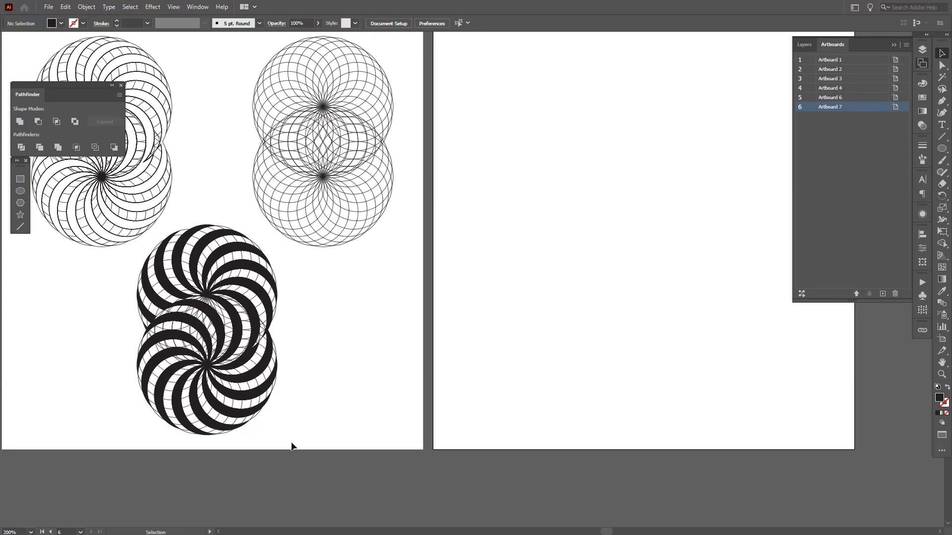
pyautogui.click(849, 97)
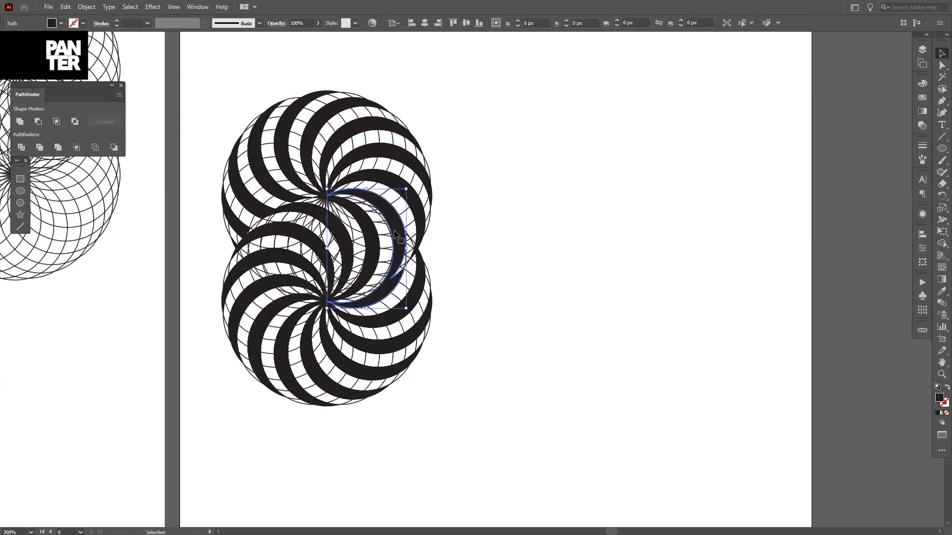
pyautogui.click(315, 252)
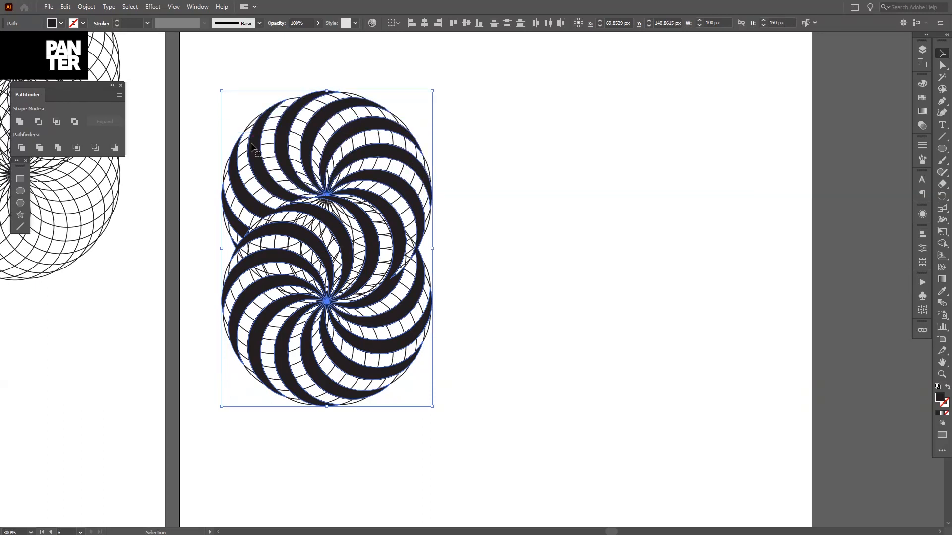
pyautogui.rightClick(285, 167)
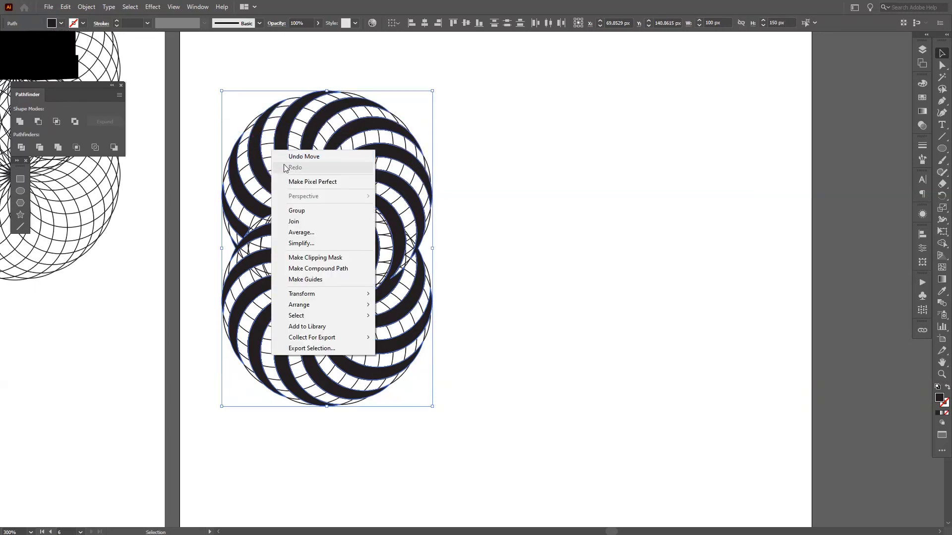
pyautogui.click(297, 211)
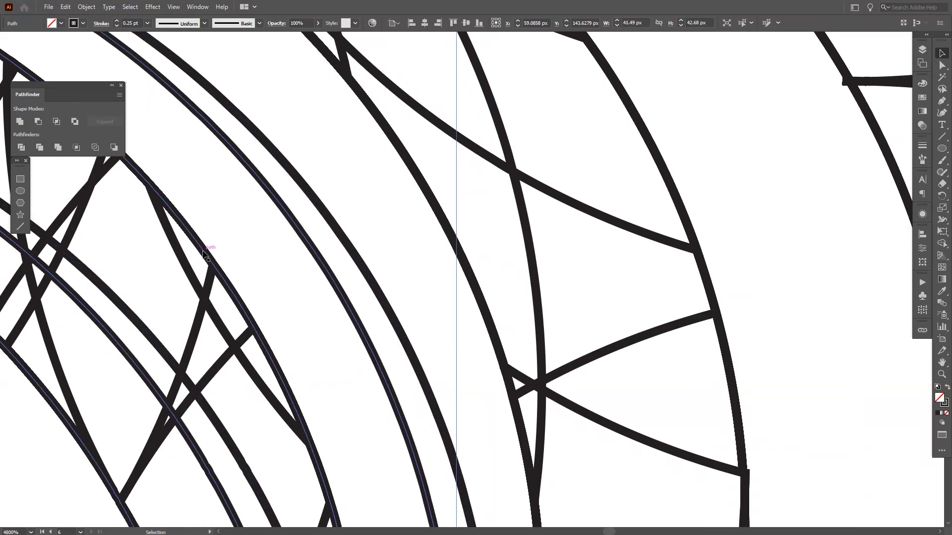
pyautogui.click(203, 253)
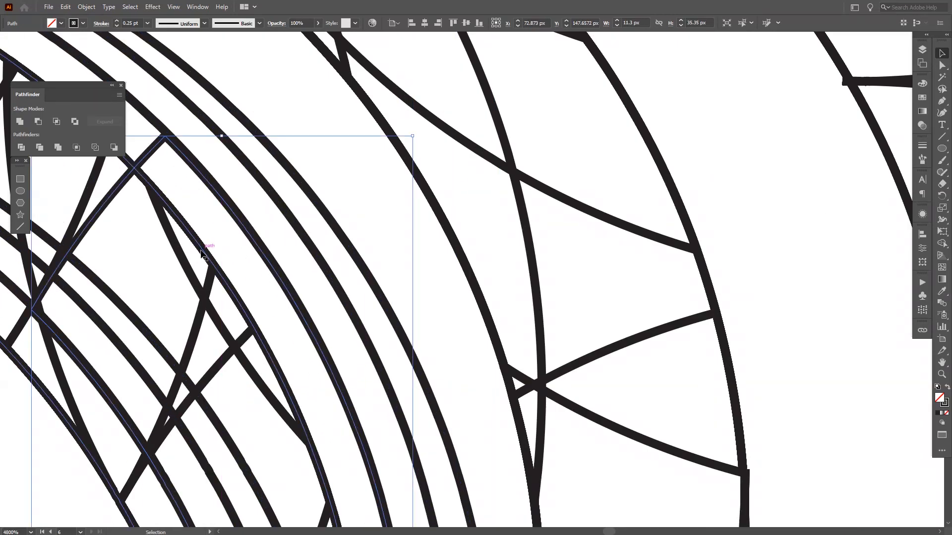